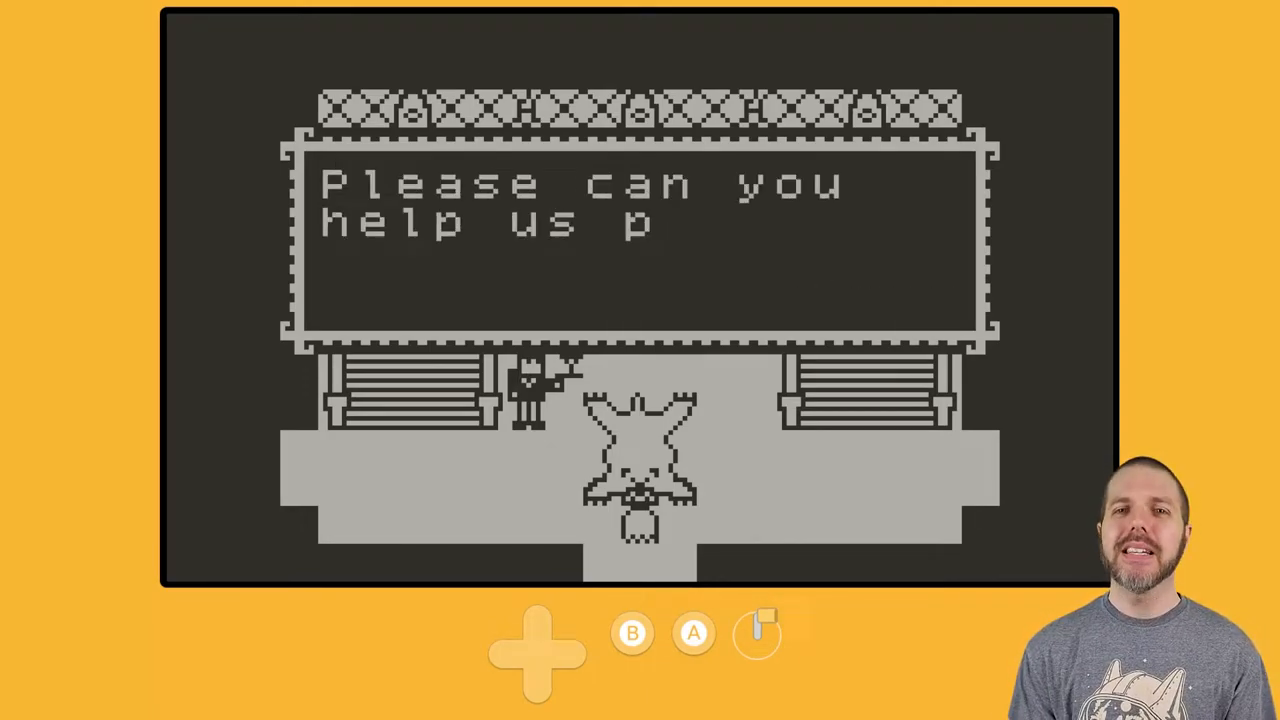
Continue the plea for help, then walk the ghost into the room with the long table
{"action": "left_click", "coordinate": [692, 632]}
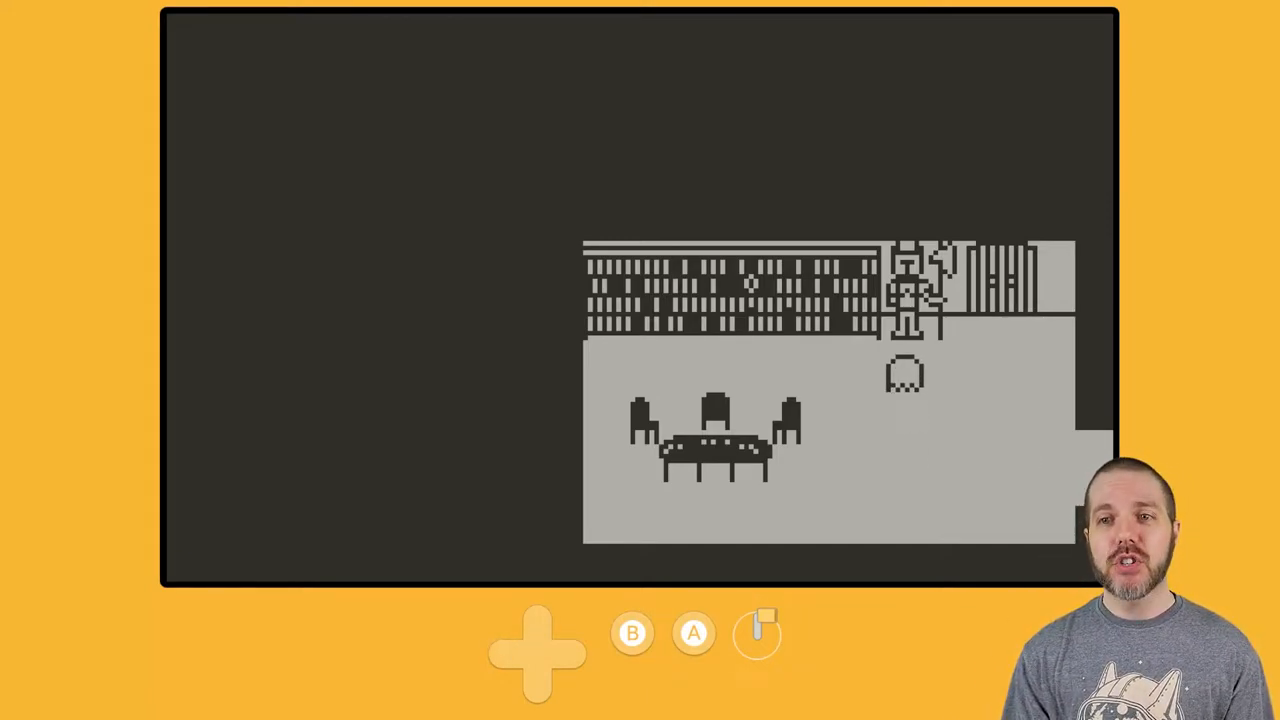
Search by the bookshelf to collect a gem, dismiss the message, then head to the bathroom
{"action": "left_click", "coordinate": [692, 632]}
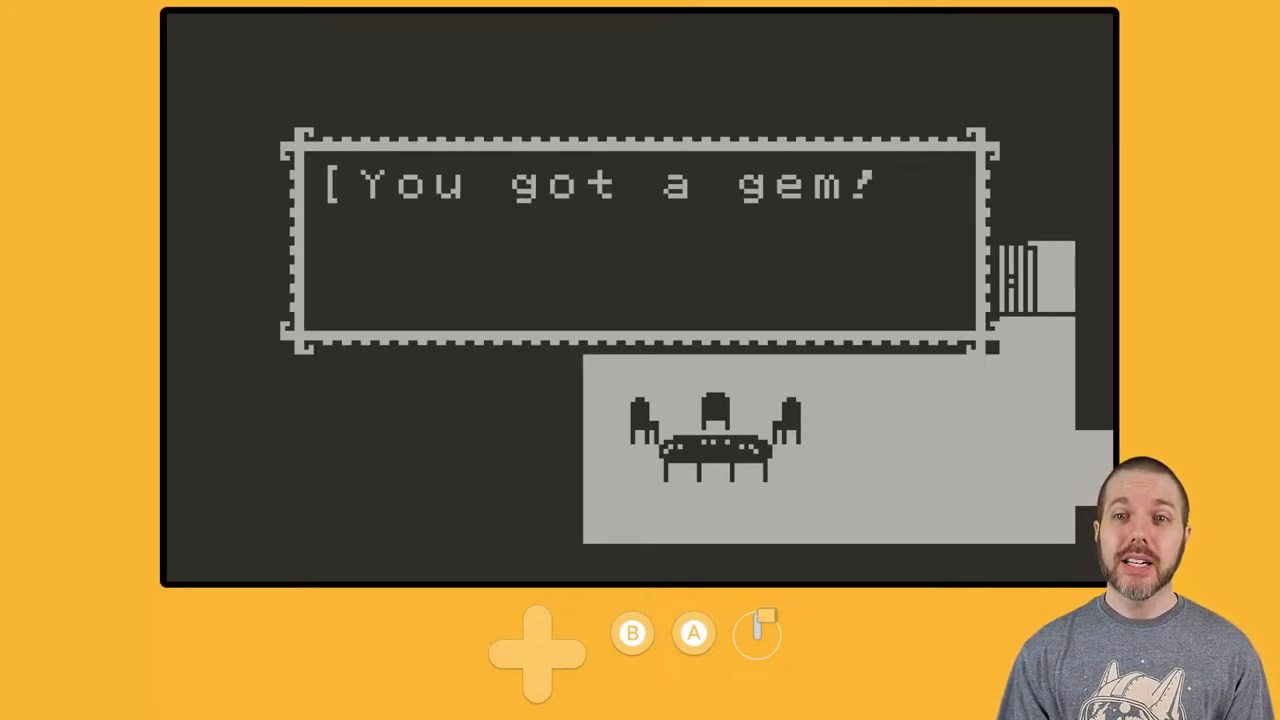
{"action": "left_click", "coordinate": [692, 632]}
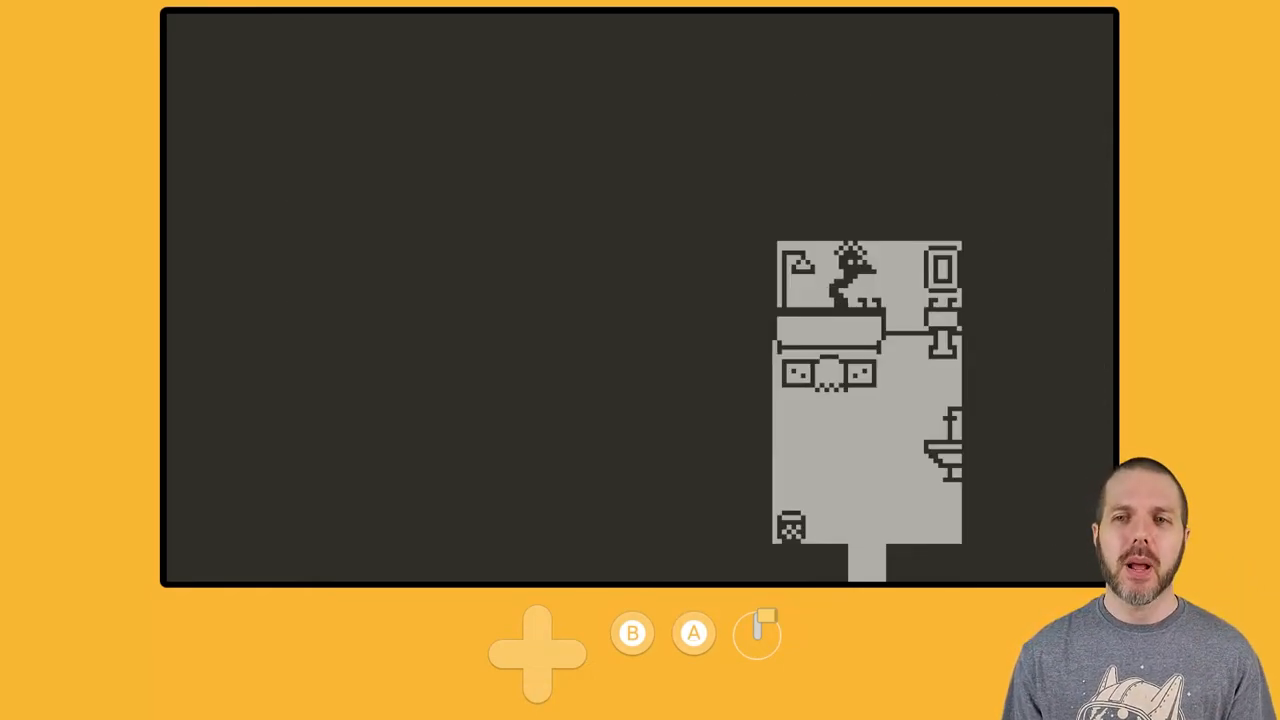
Talk to the creature in the bath, then give the item in the bedroom to cure the cough
{"action": "left_click", "coordinate": [692, 632]}
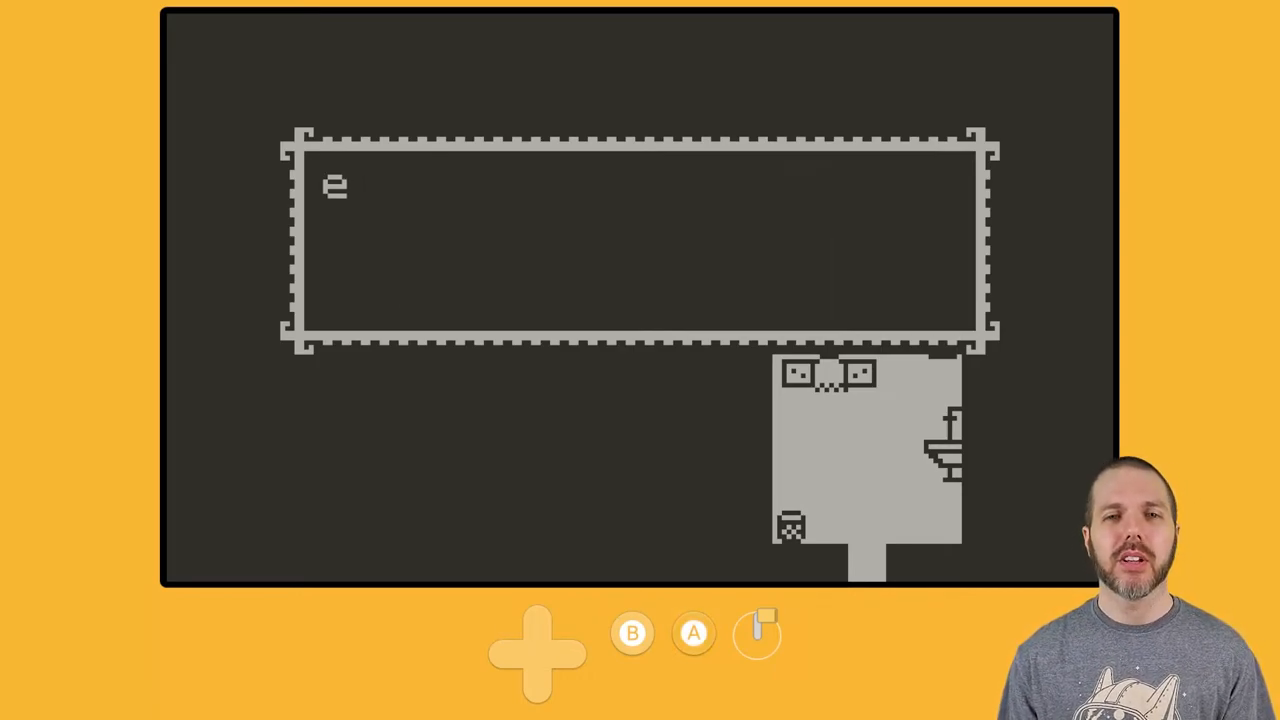
{"action": "type", "text": "Sssssin"}
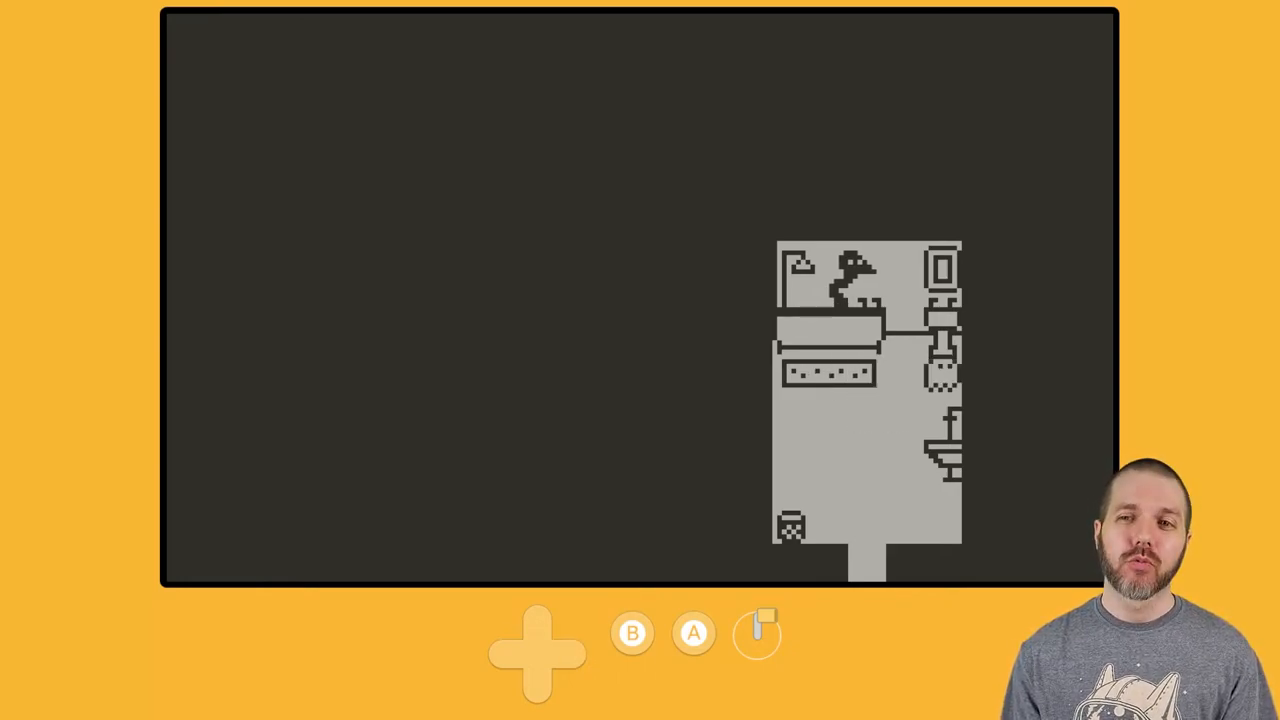
{"action": "left_click", "coordinate": [692, 632]}
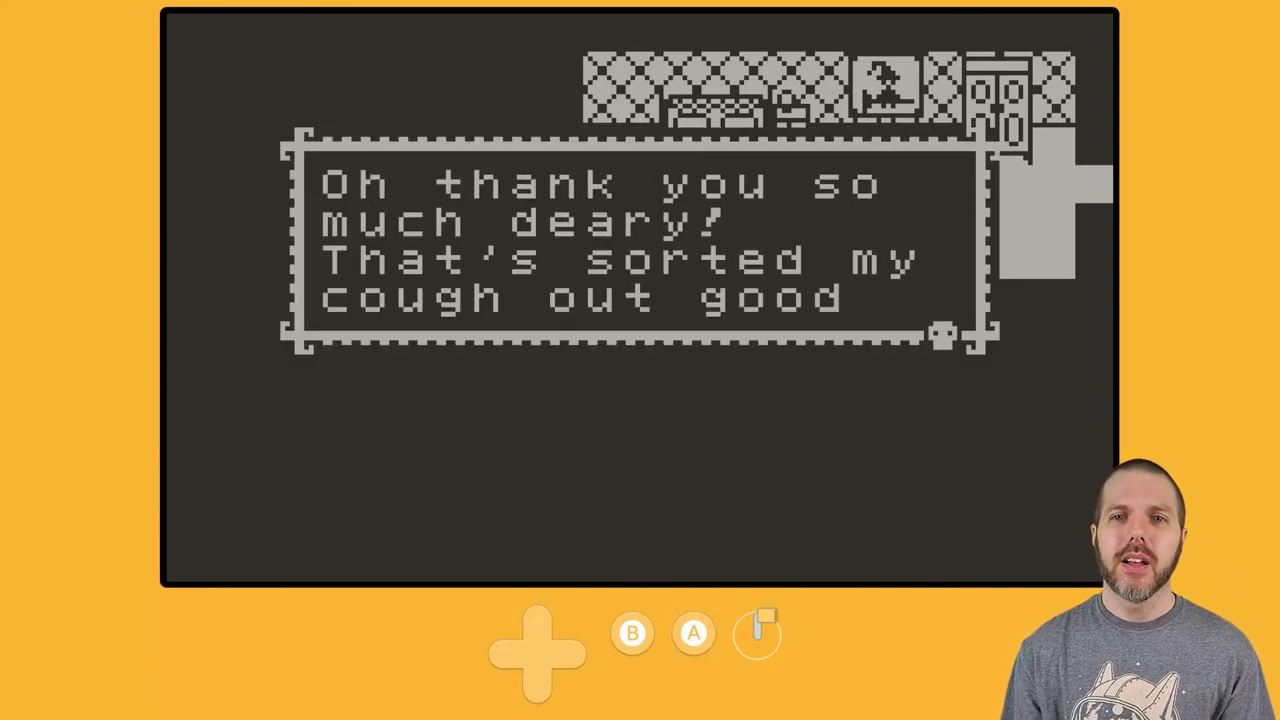
Hear out the thank-you and reward offer, then pick up the milk in the long corridor
{"action": "left_click", "coordinate": [692, 632]}
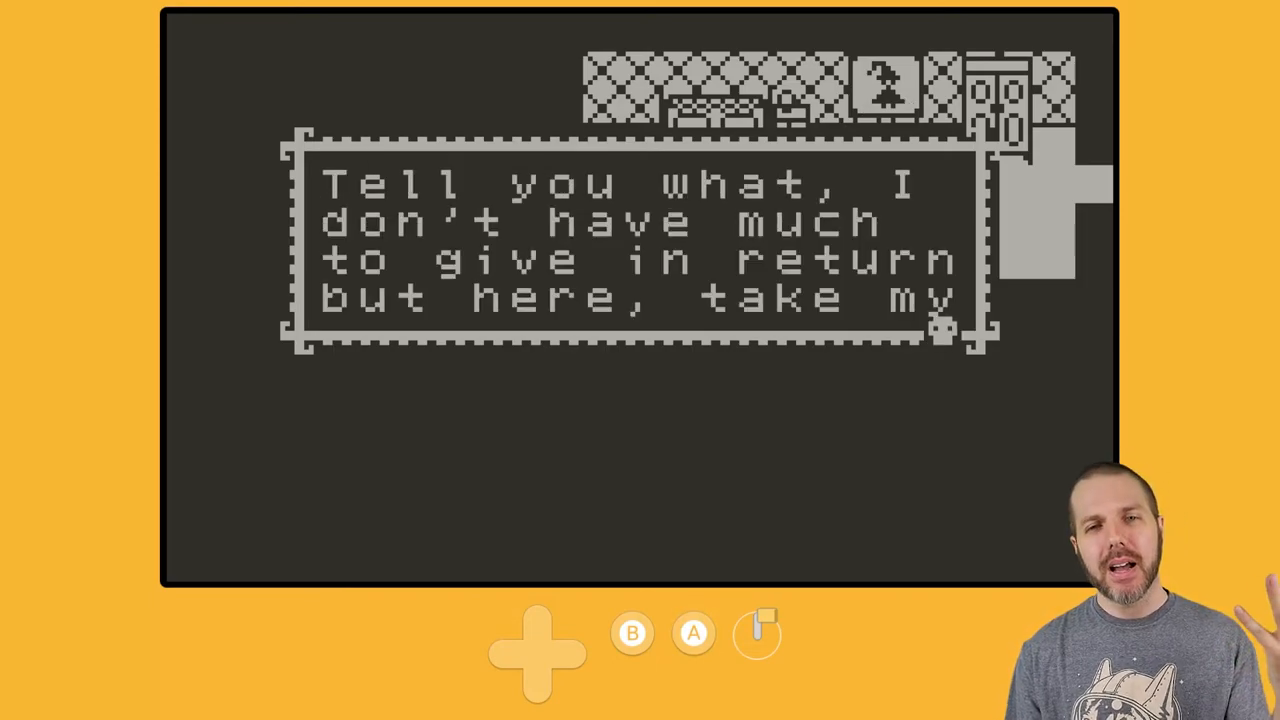
{"action": "left_click", "coordinate": [692, 632]}
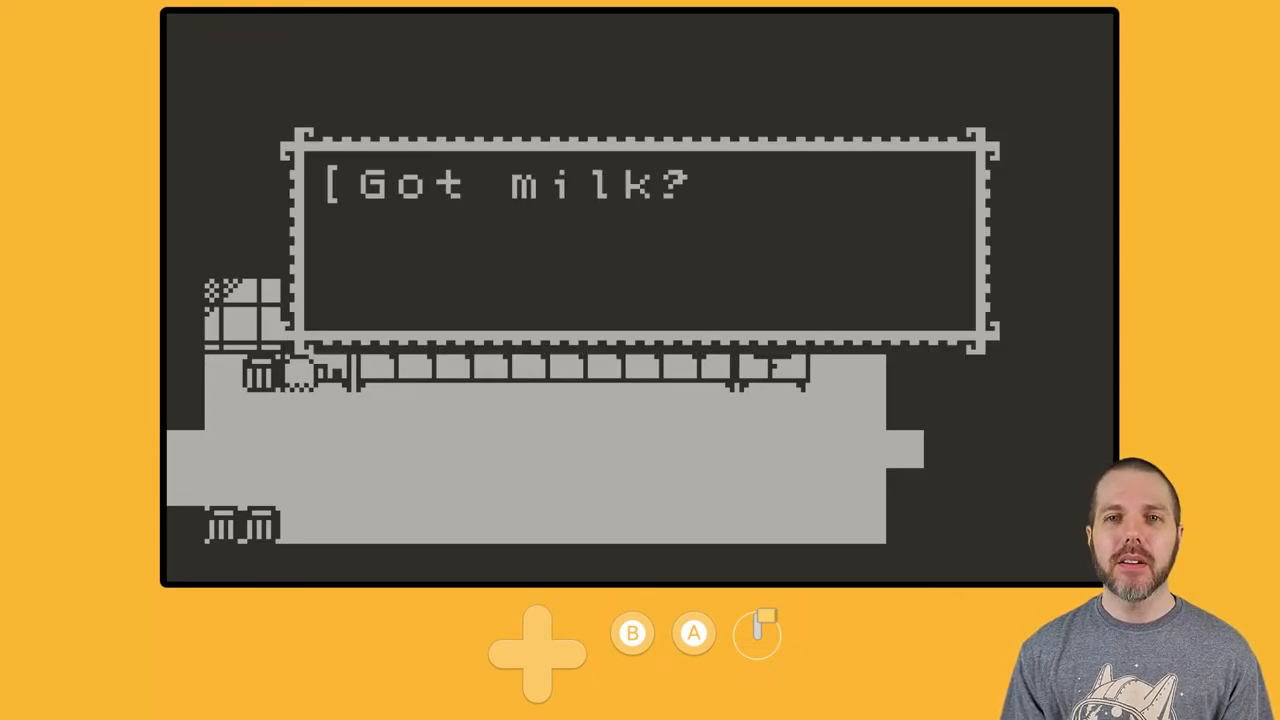
Dismiss the milk message, choose an item for the blender, then walk to the coffin
{"action": "left_click", "coordinate": [692, 632]}
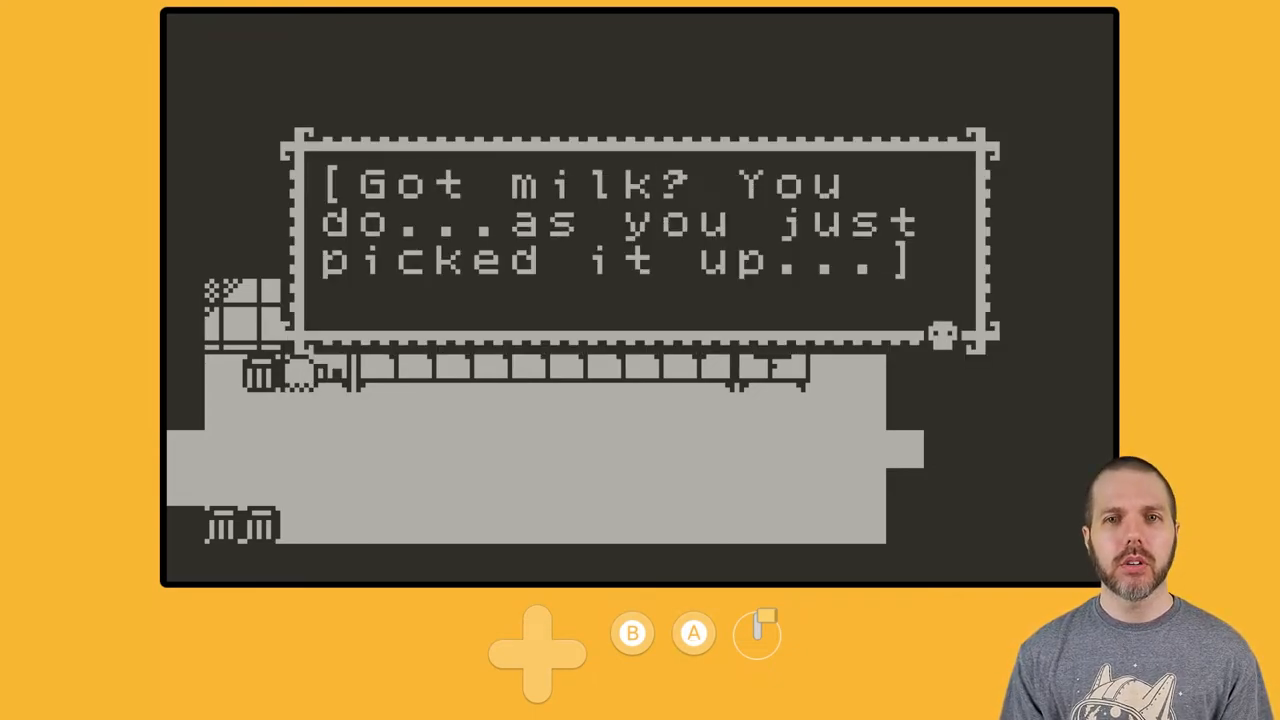
{"action": "left_click", "coordinate": [692, 632]}
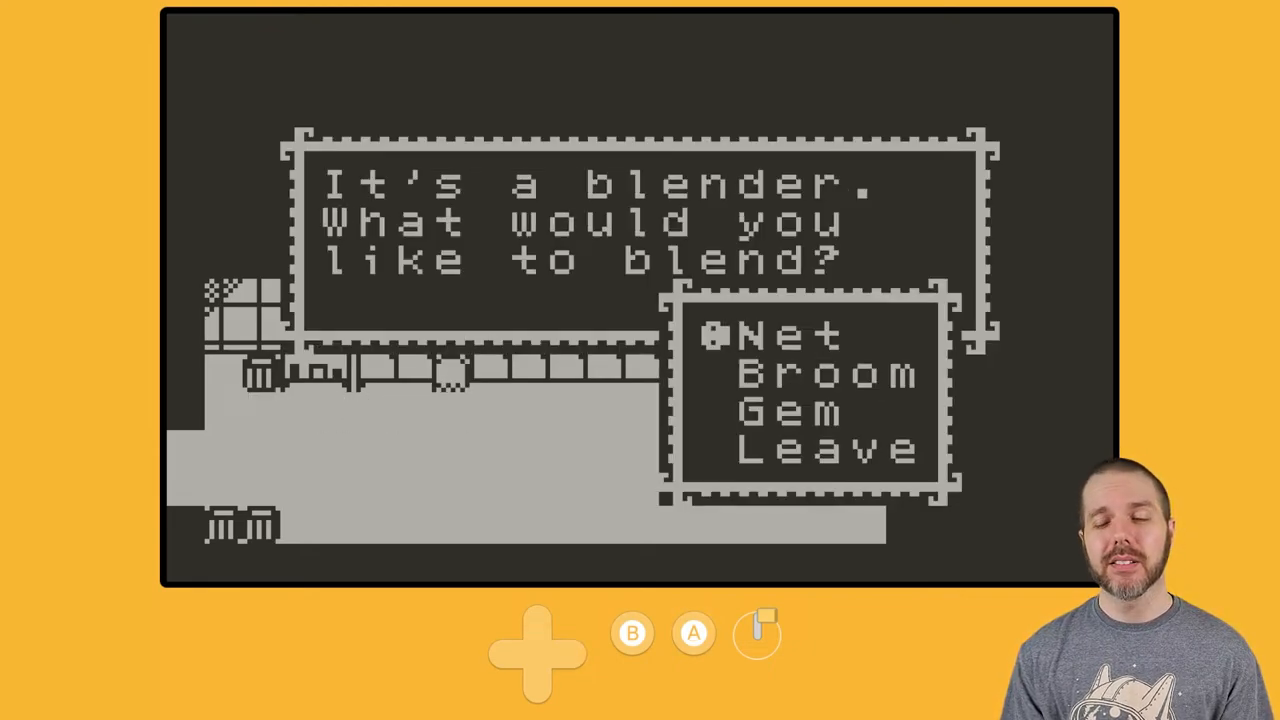
{"action": "key", "text": "Down"}
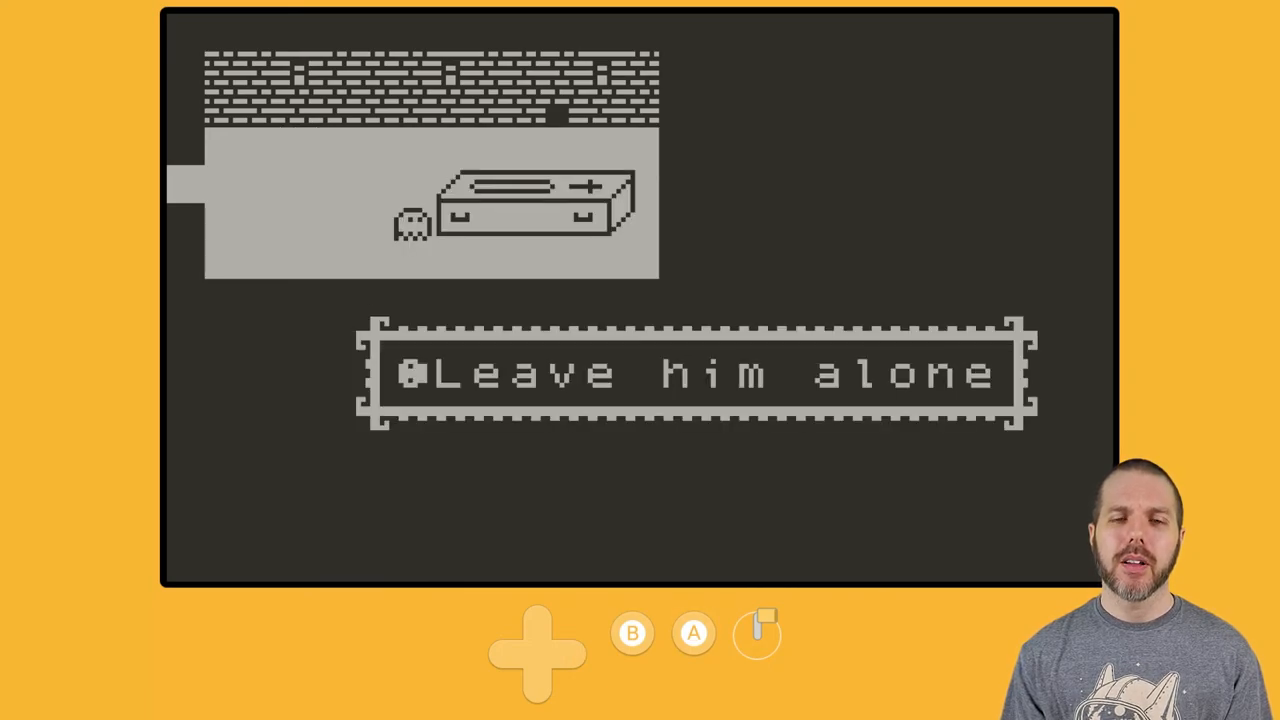
Leave the coffin's occupant alone, return to the hall and finish the butler's hungry-snake remark
{"action": "left_click", "coordinate": [692, 632]}
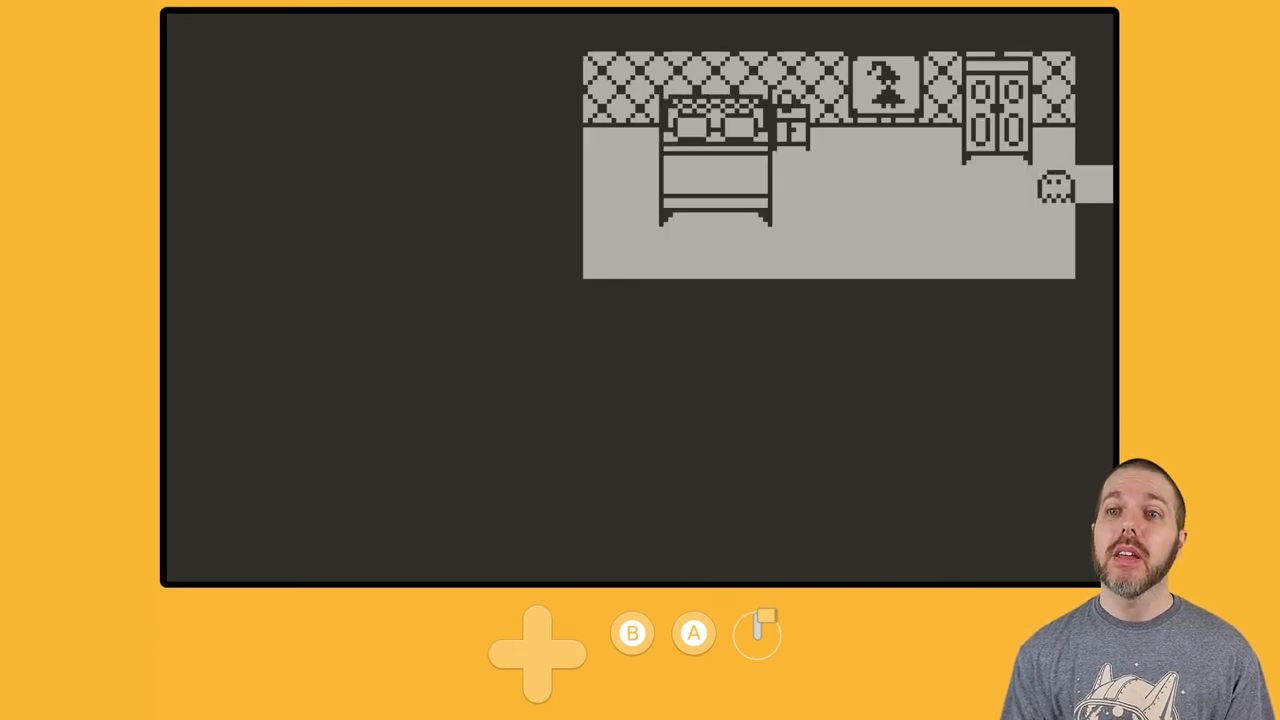
{"action": "left_click", "coordinate": [692, 632]}
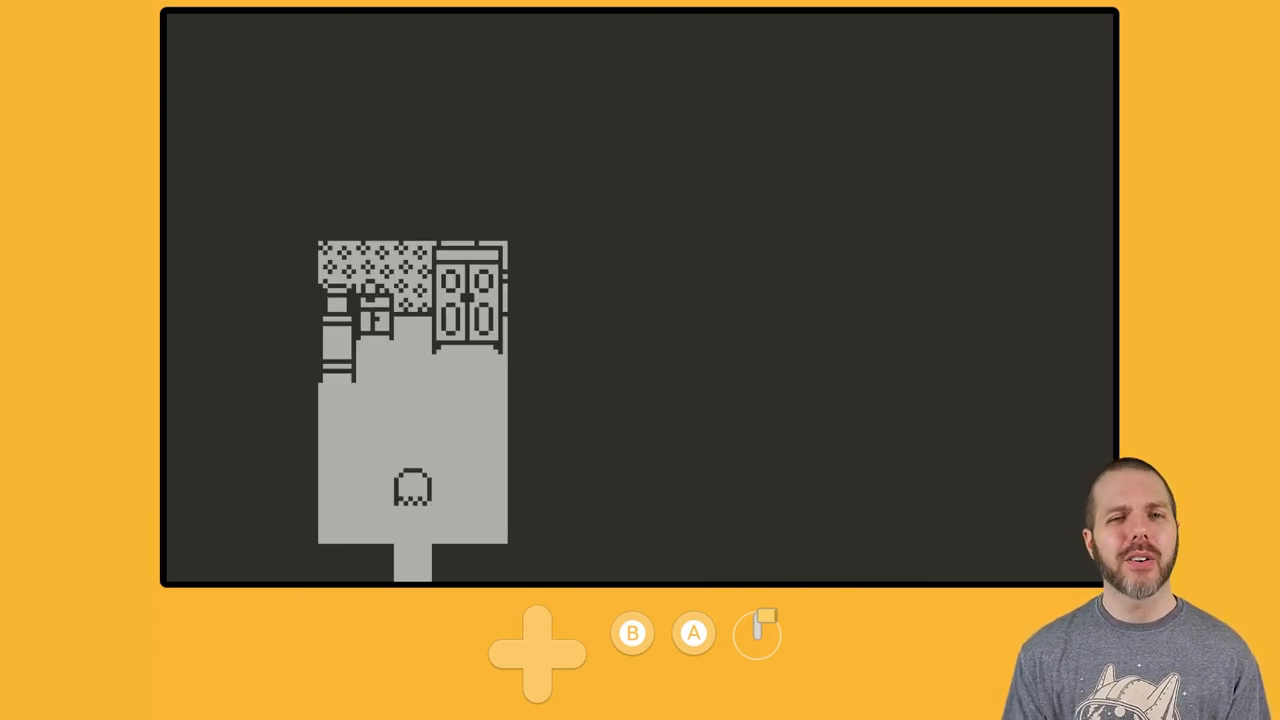
{"action": "key", "text": "up"}
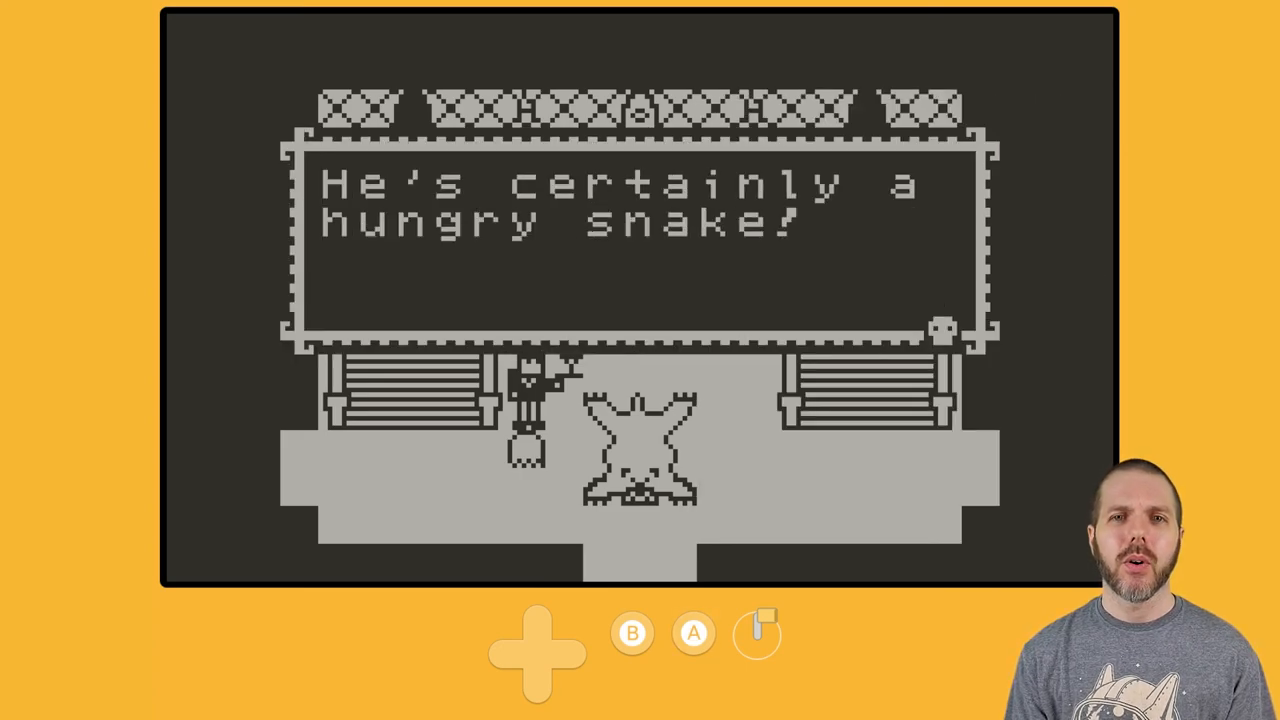
{"action": "left_click", "coordinate": [692, 632]}
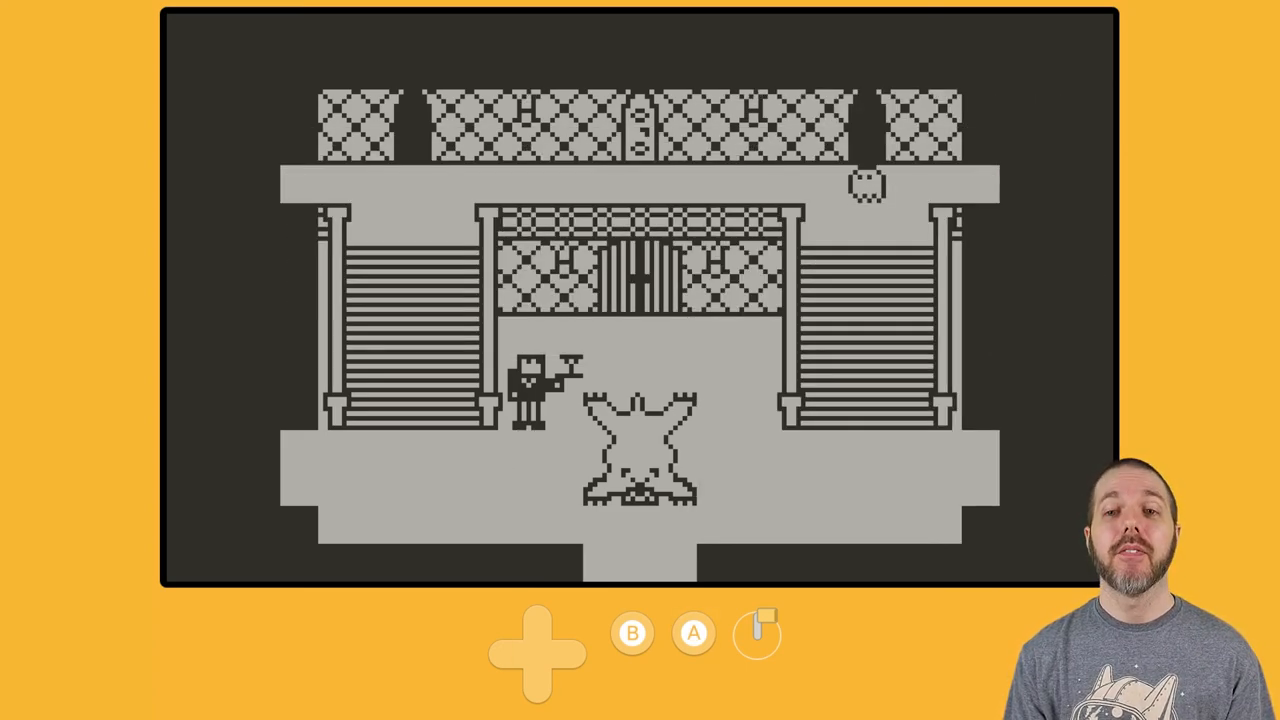